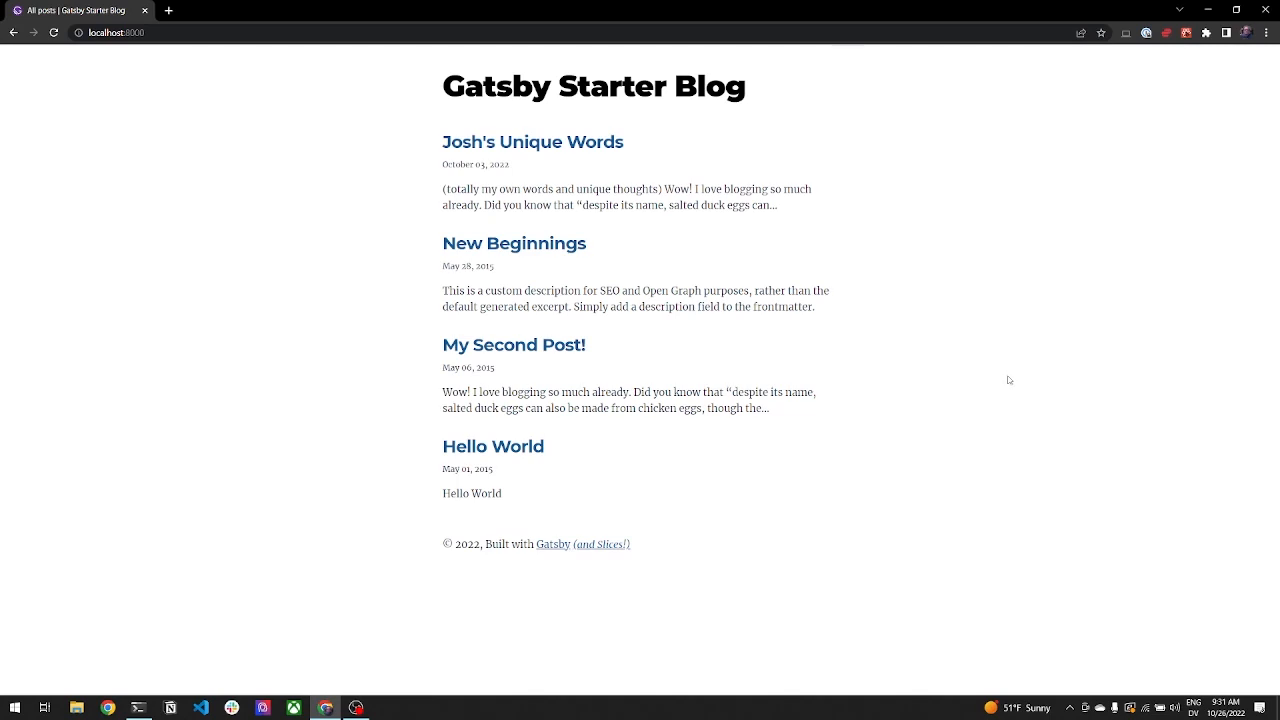
Preview the blog posts (Josh's Unique Words, New Beginnings, My Second Post!) and return to the home page.
click(532, 140)
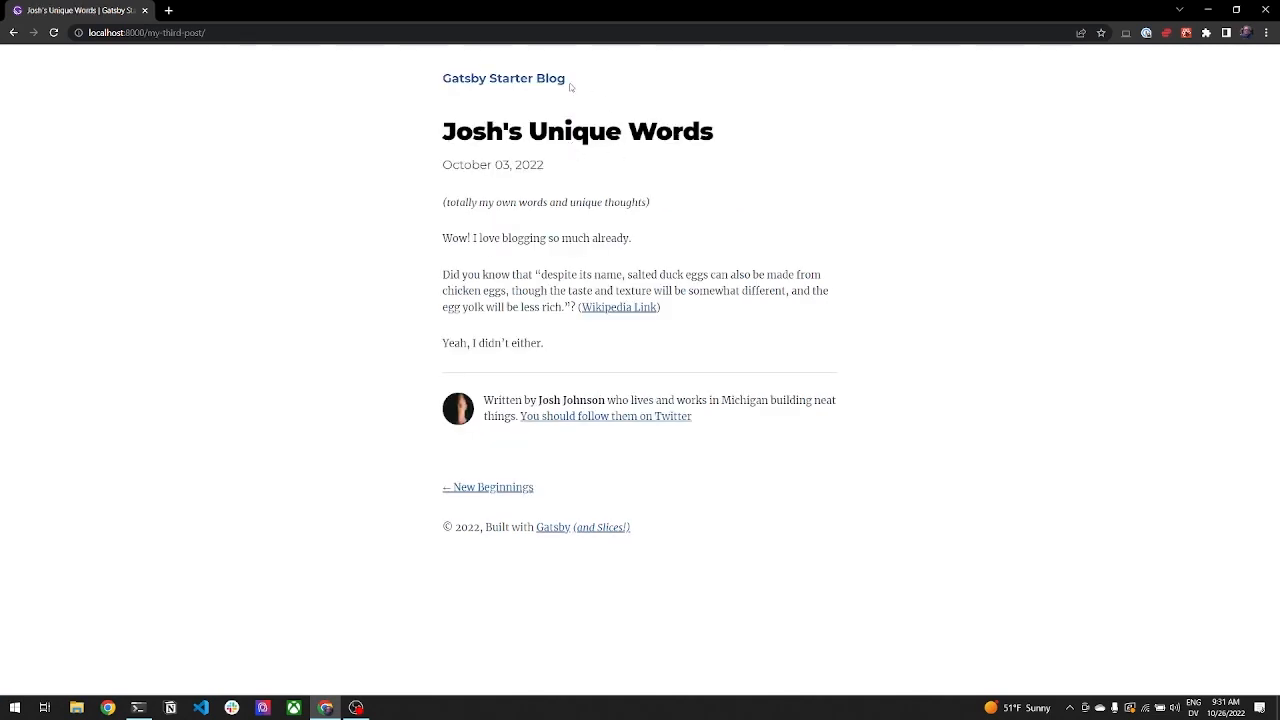
click(504, 78)
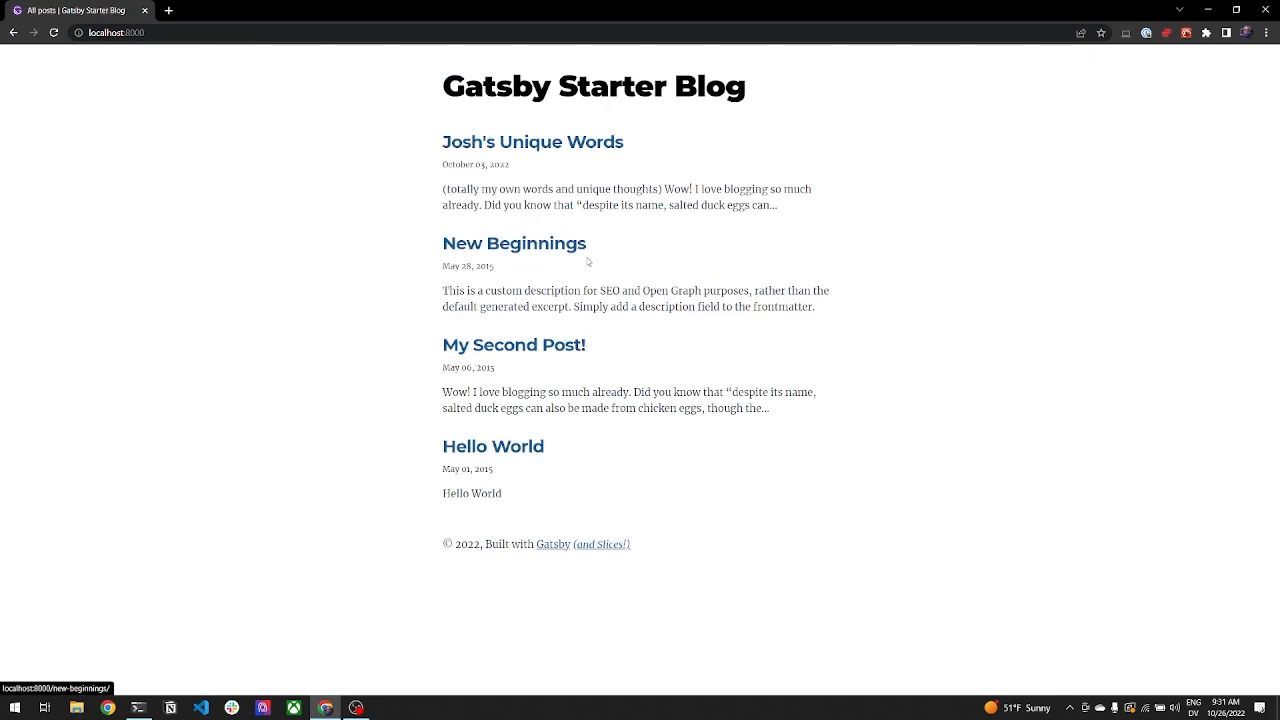
click(514, 244)
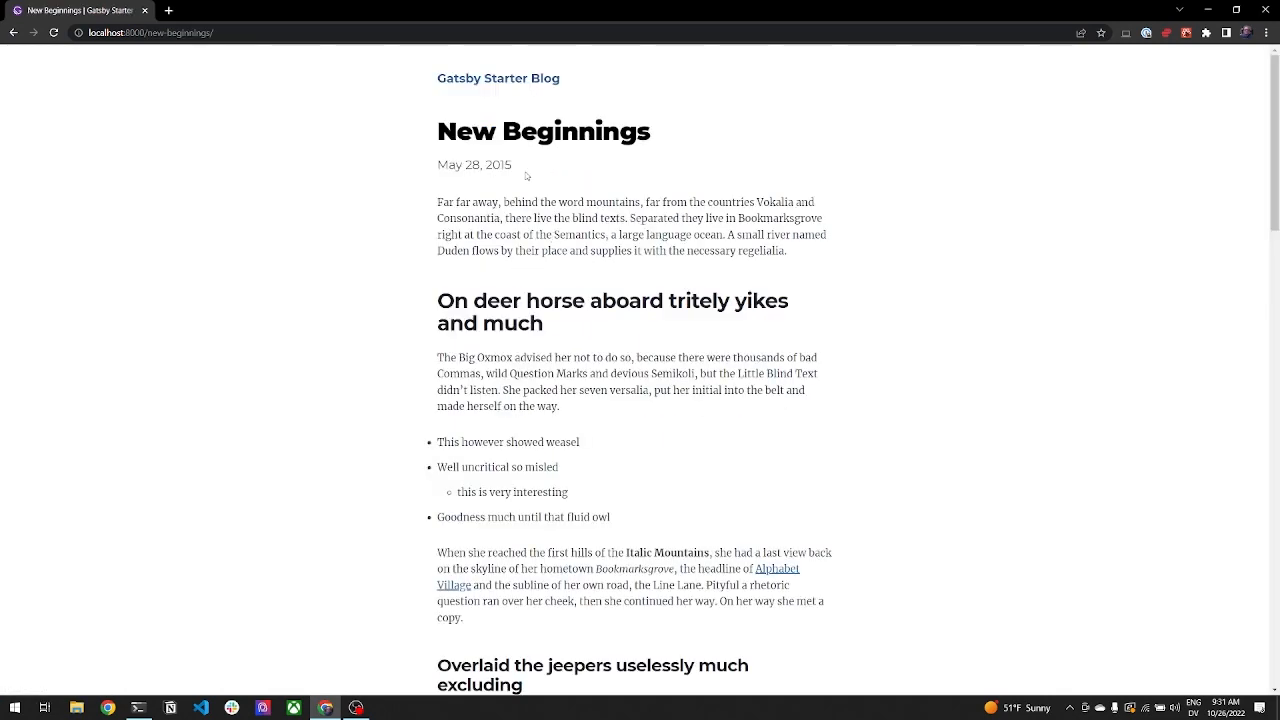
scroll(down, 3)
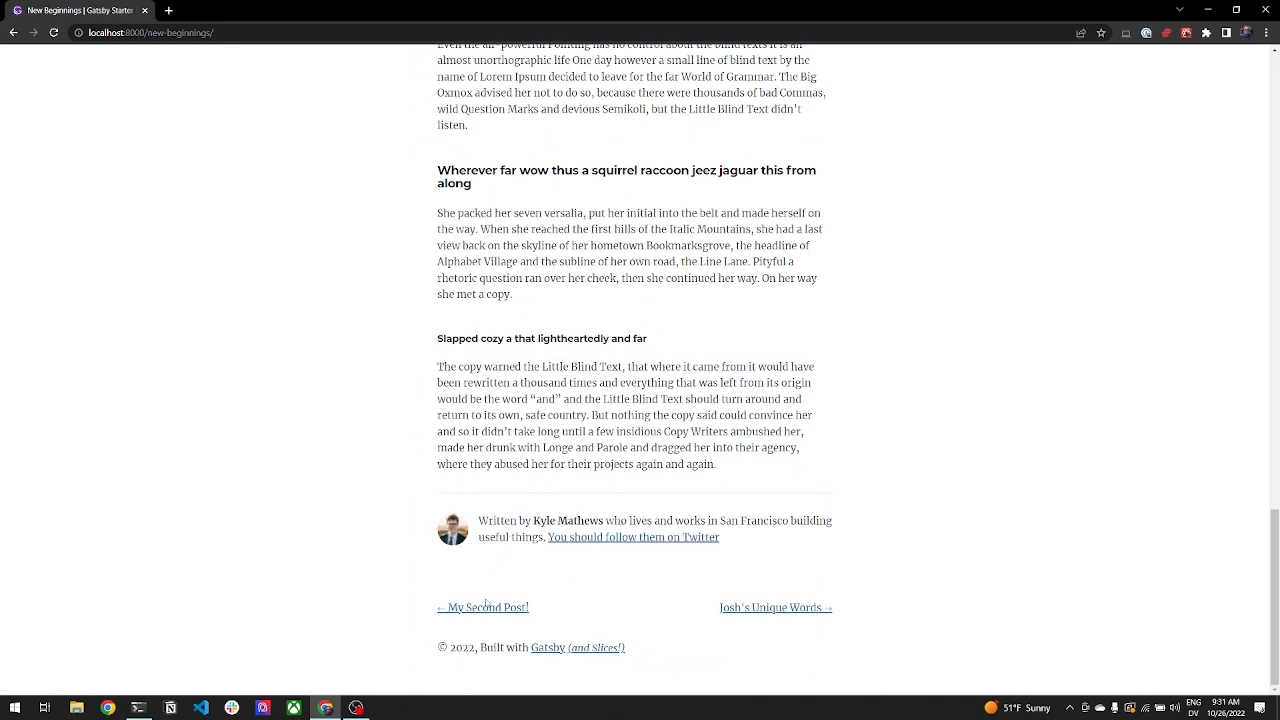
click(484, 608)
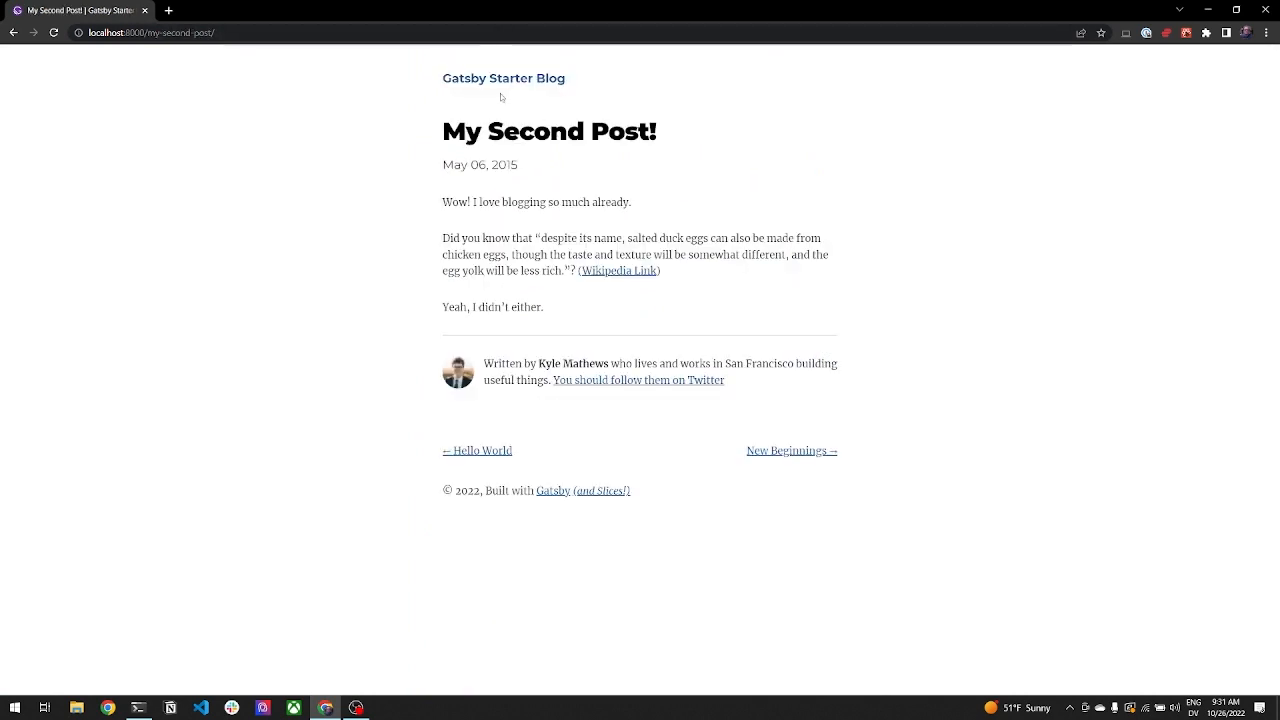
click(504, 78)
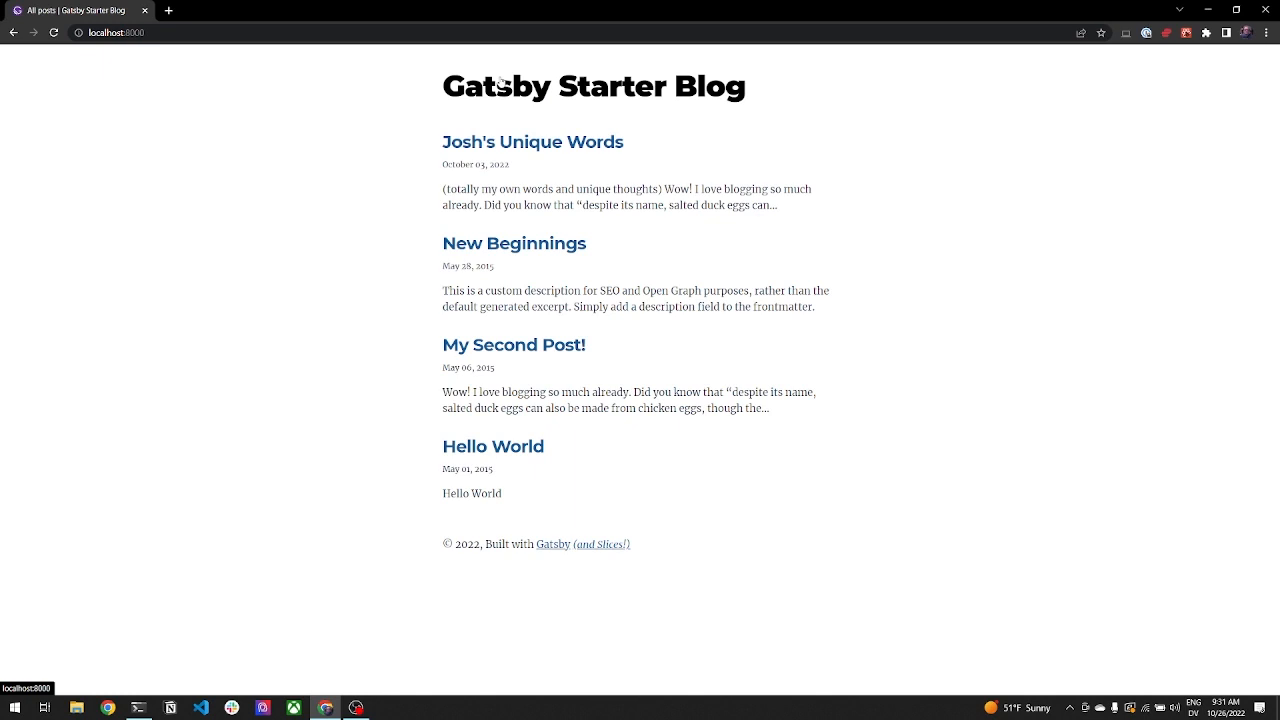
mouse_move(380, 132)
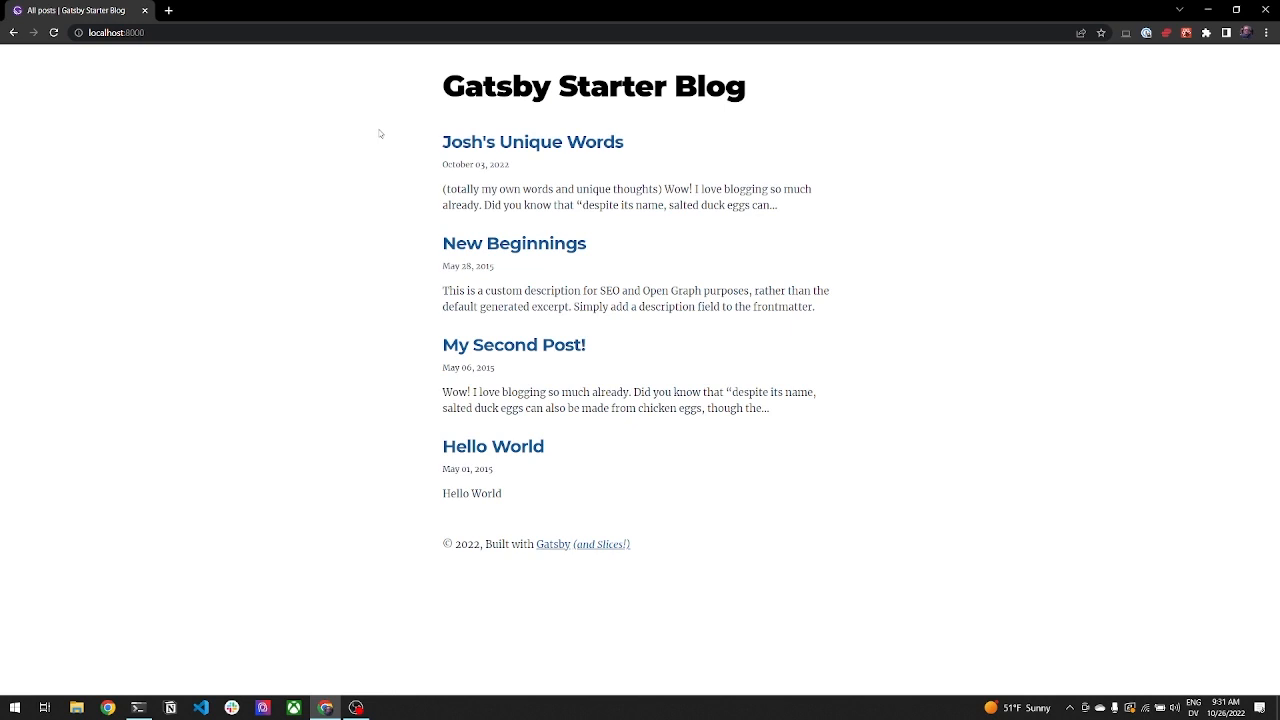
Browse header.js and the src folders, then bring up gatsby-node.js to add createSlice to the actions destructuring.
click(200, 708)
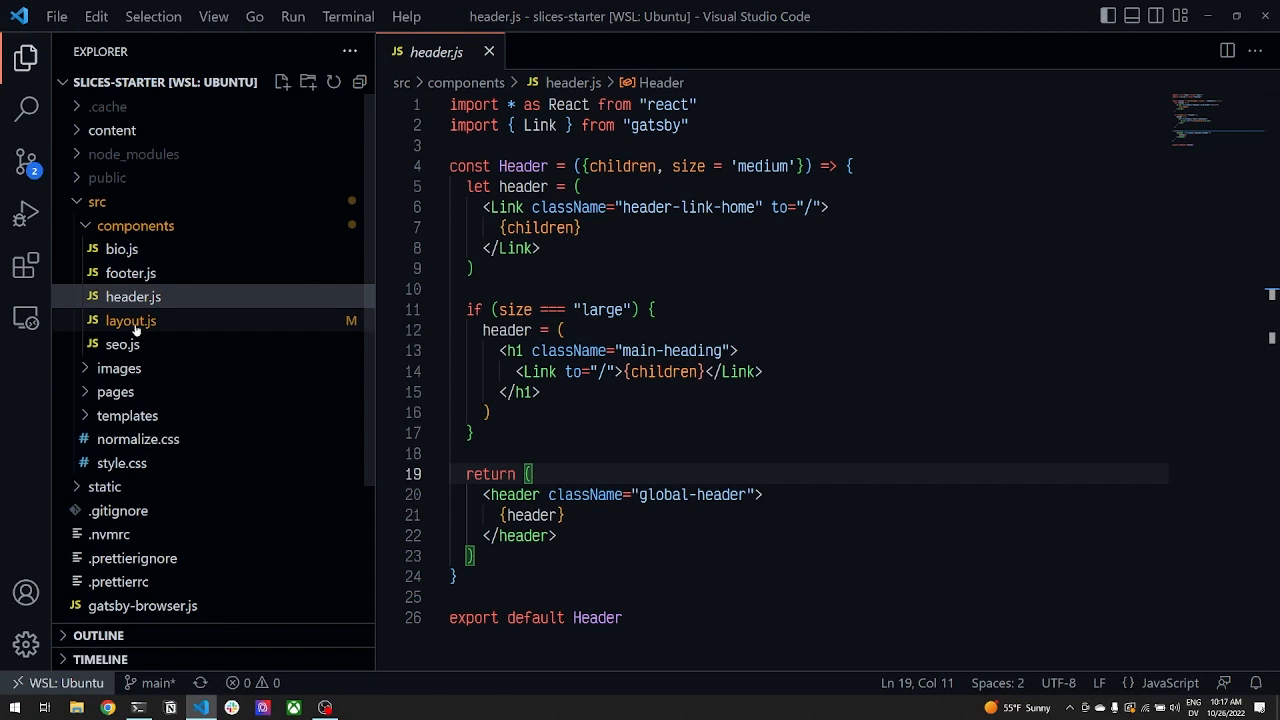
click(130, 320)
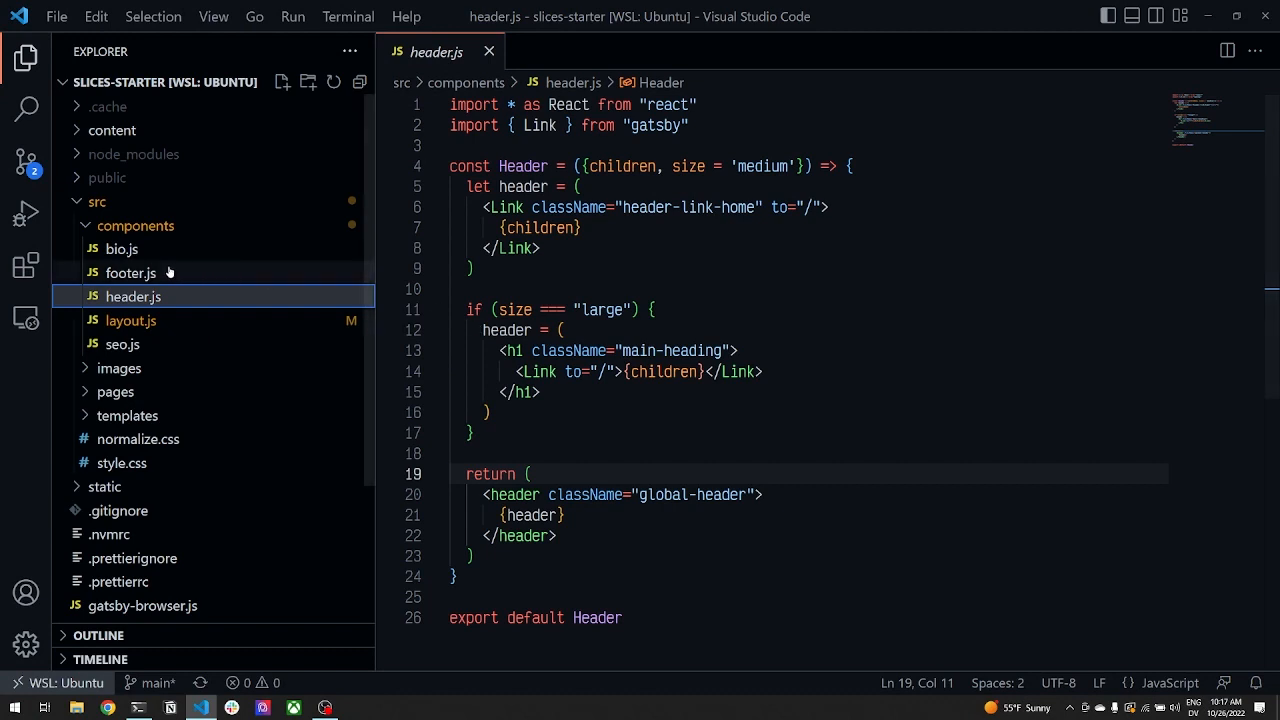
mouse_move(136, 248)
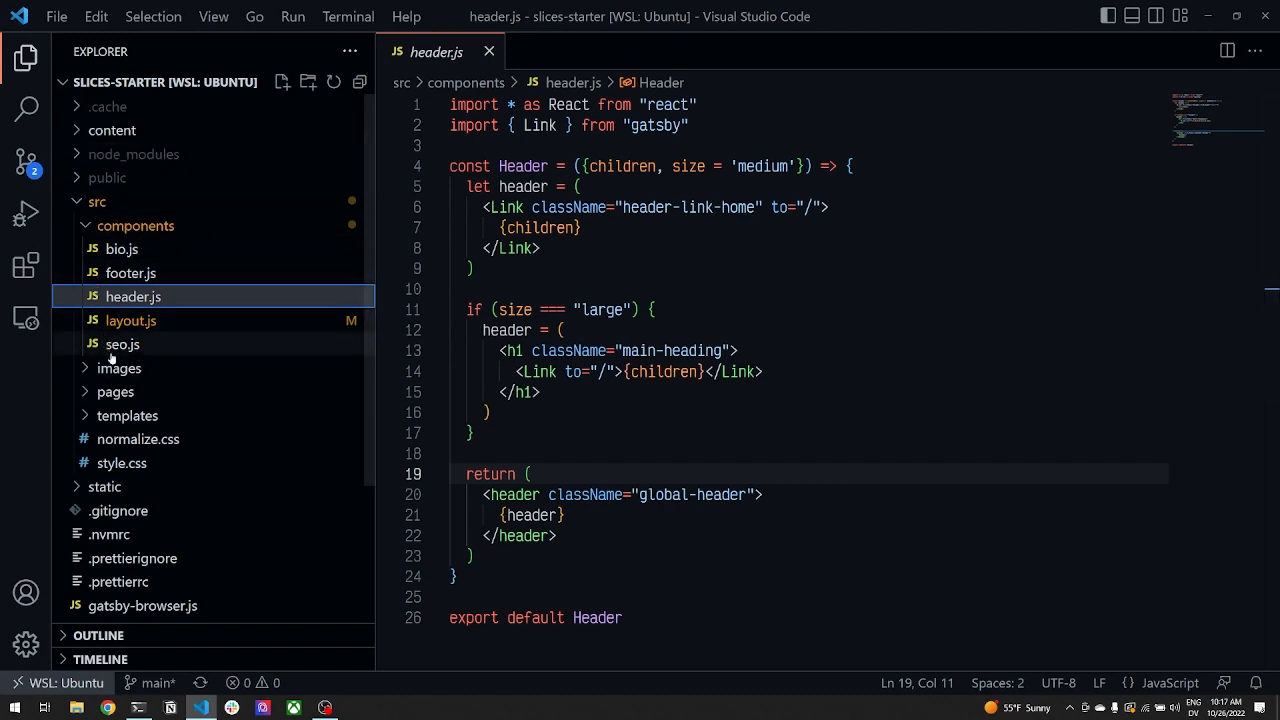
click(116, 390)
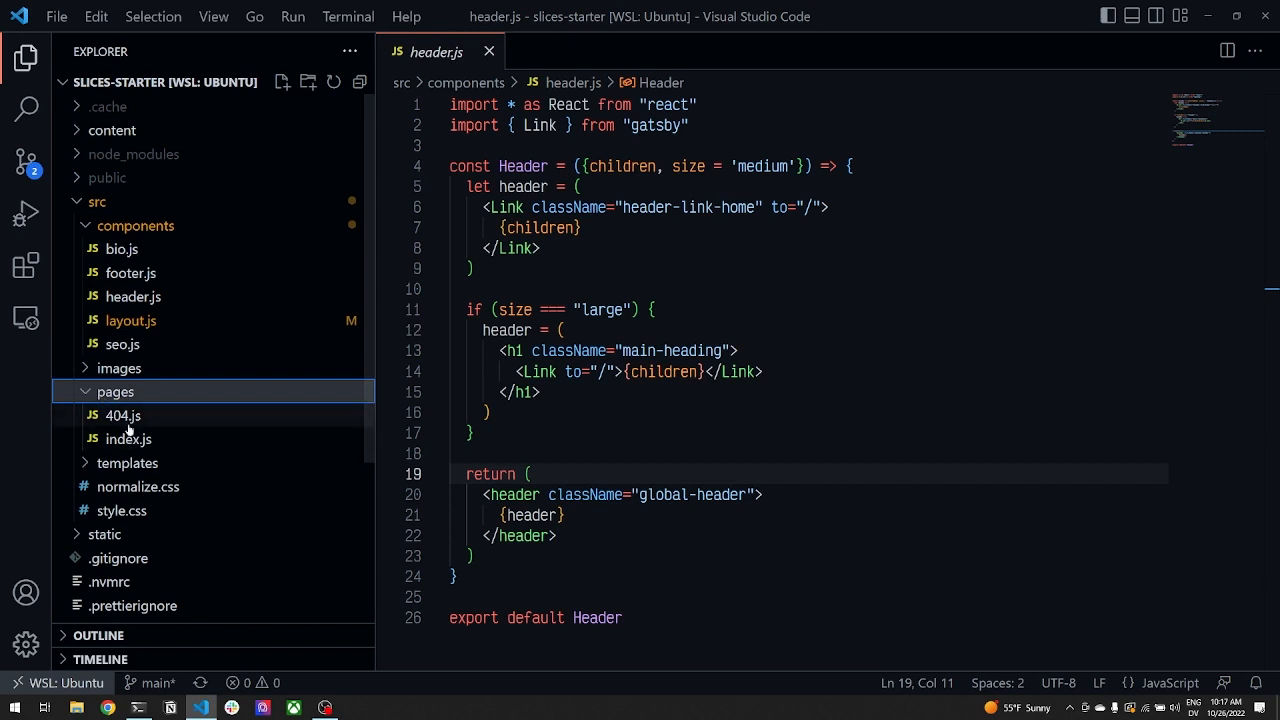
click(120, 368)
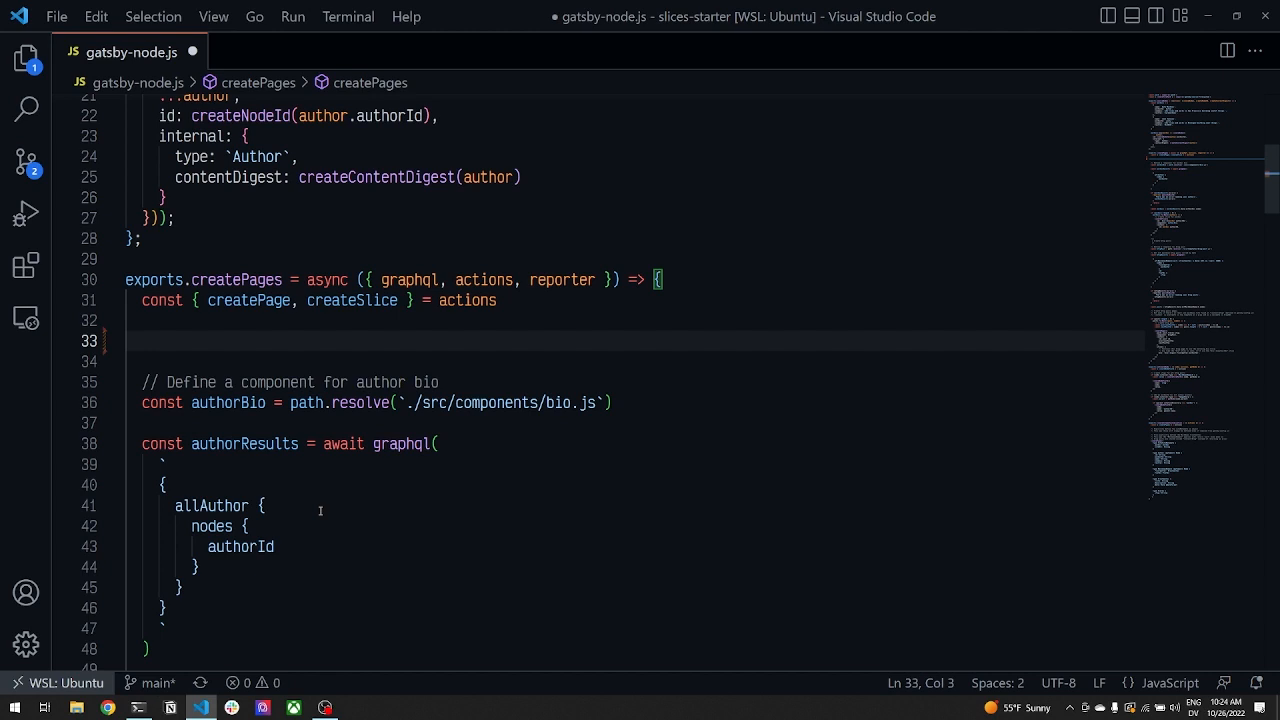
Write a createSlice({ id: `header`, ... }) call inside createPages.
text(createSlice({)
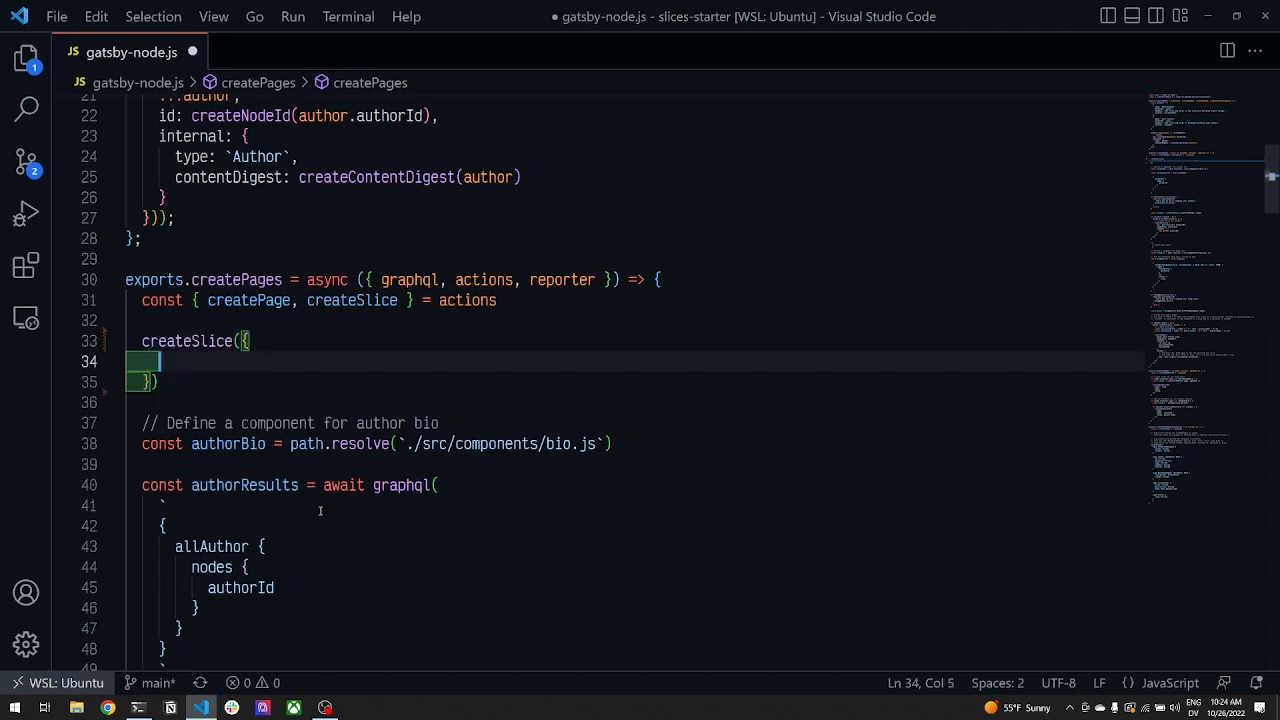
text(id: `header`,)
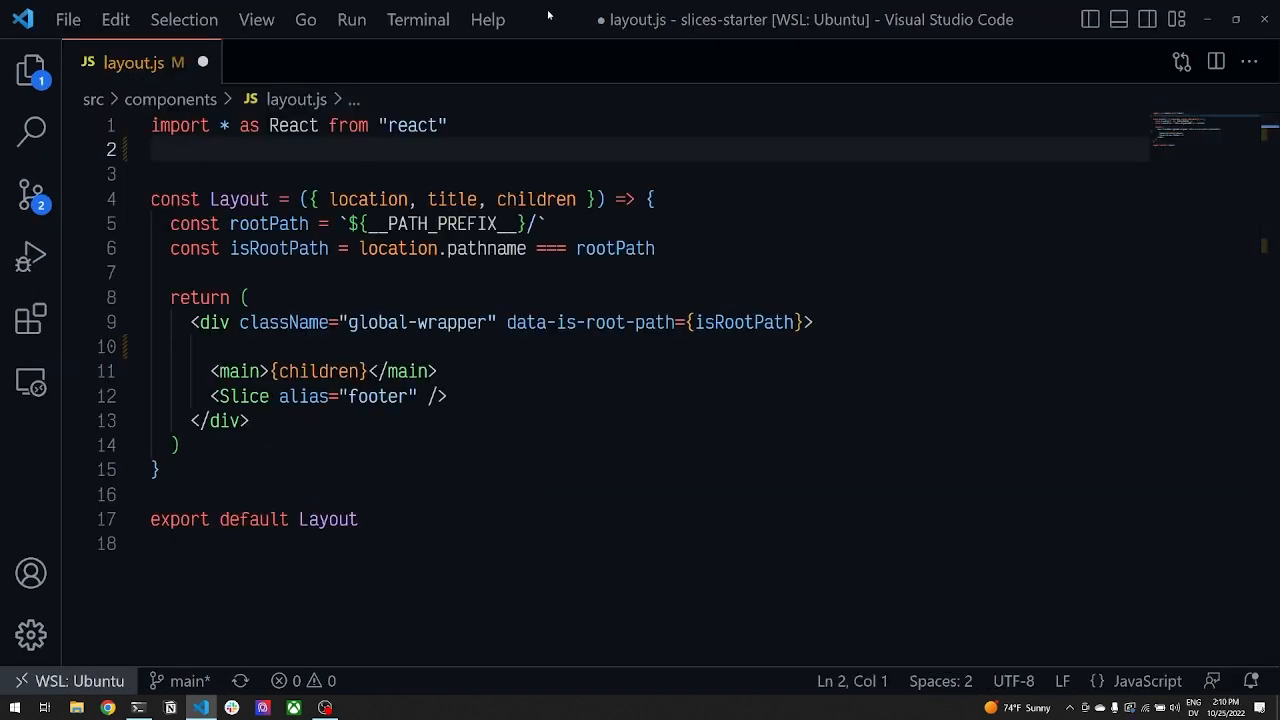
Import {Slice} from "gatsby" and render <Slice alias="header" size={isRootPath ? ...} /> above main.
text(import {Slice} from "gatsby)
click(650, 346)
text(<Slice alias="header" size=)
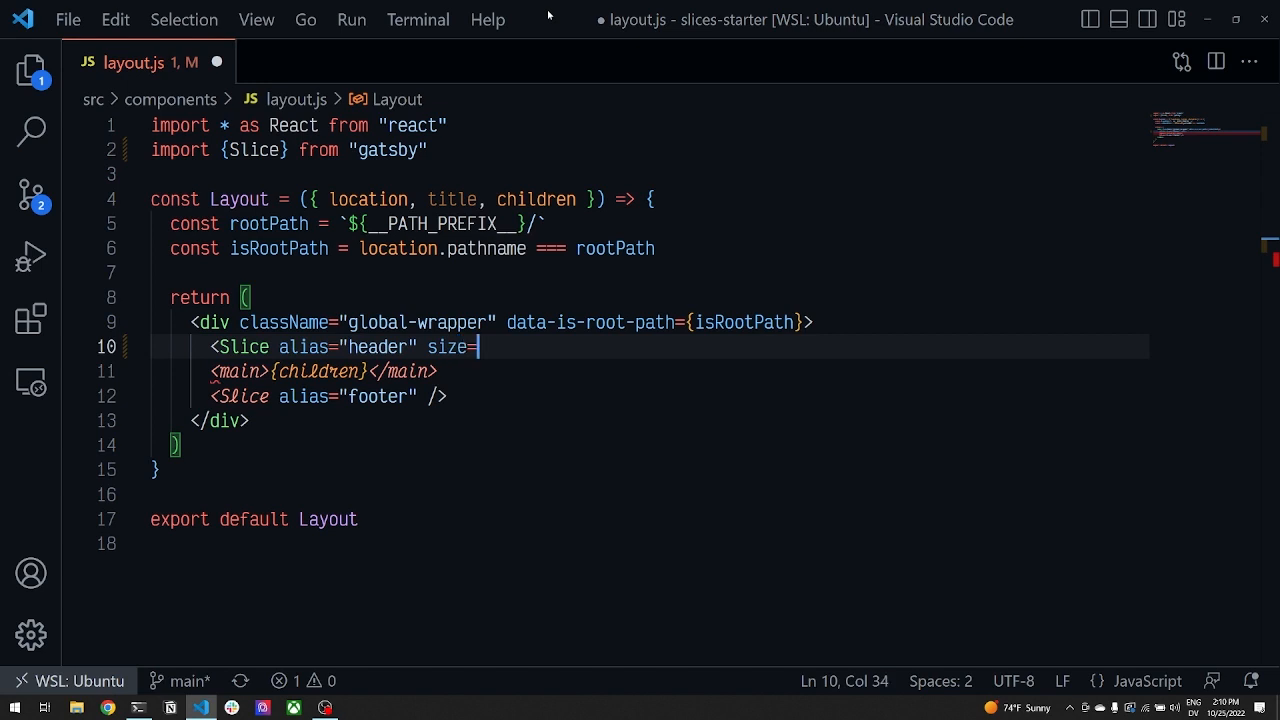
text({isRootPath ? 'l'})
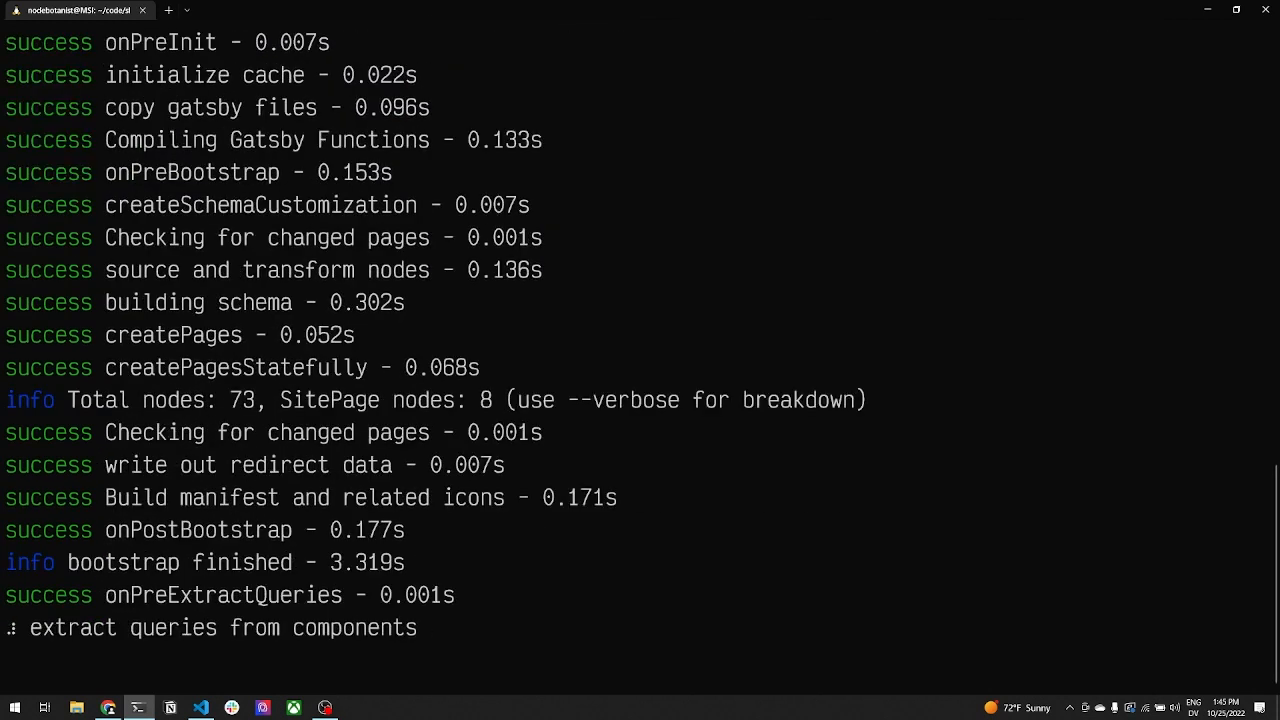
Follow the gatsby develop output as the bundle builds and serves at localhost:8000.
scroll(down, 3)
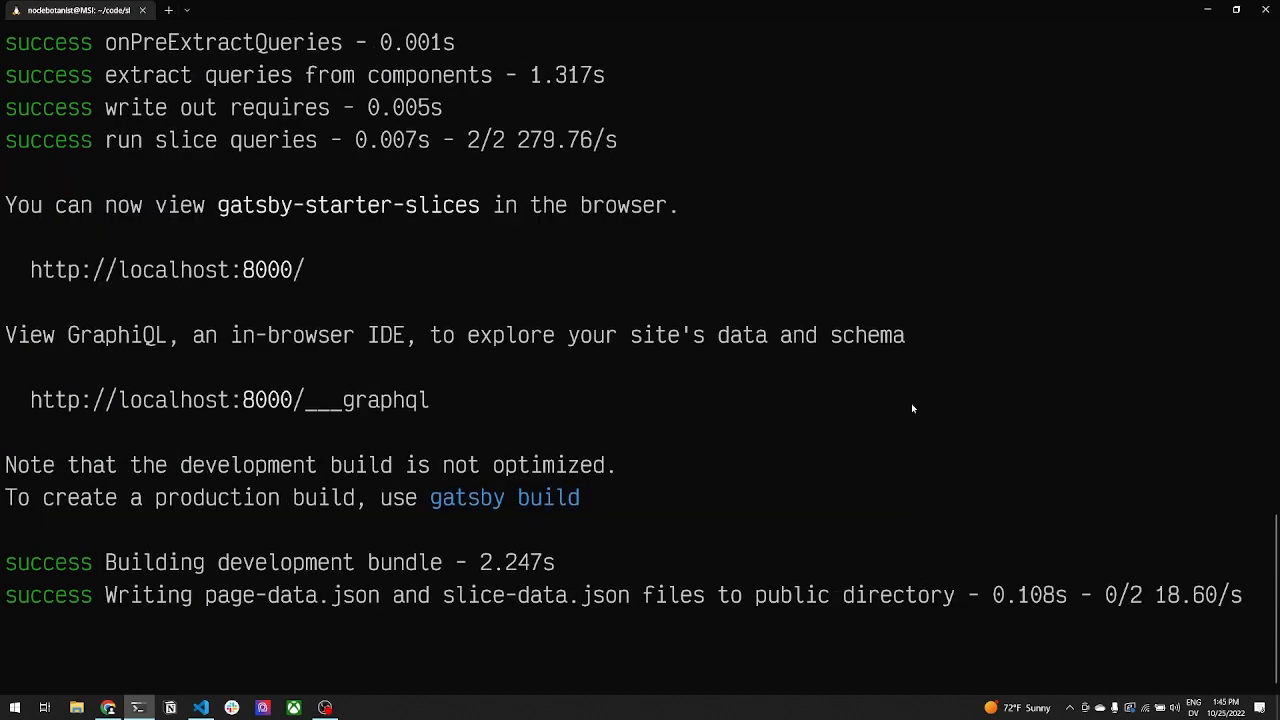